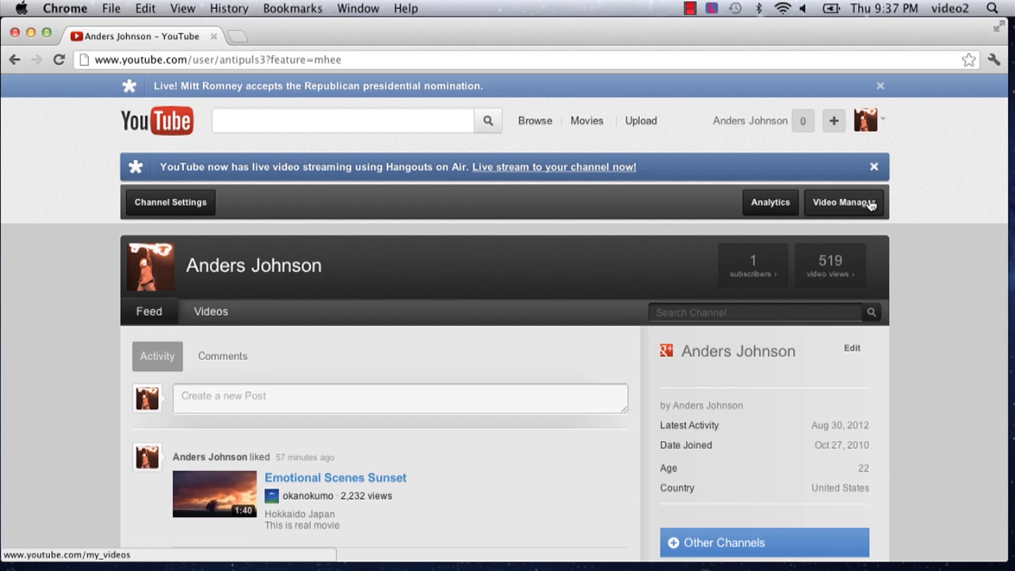
Show the channel's 21 uploaded videos in Video Manager, scrolled down to Pinpoint 5.31
click(844, 203)
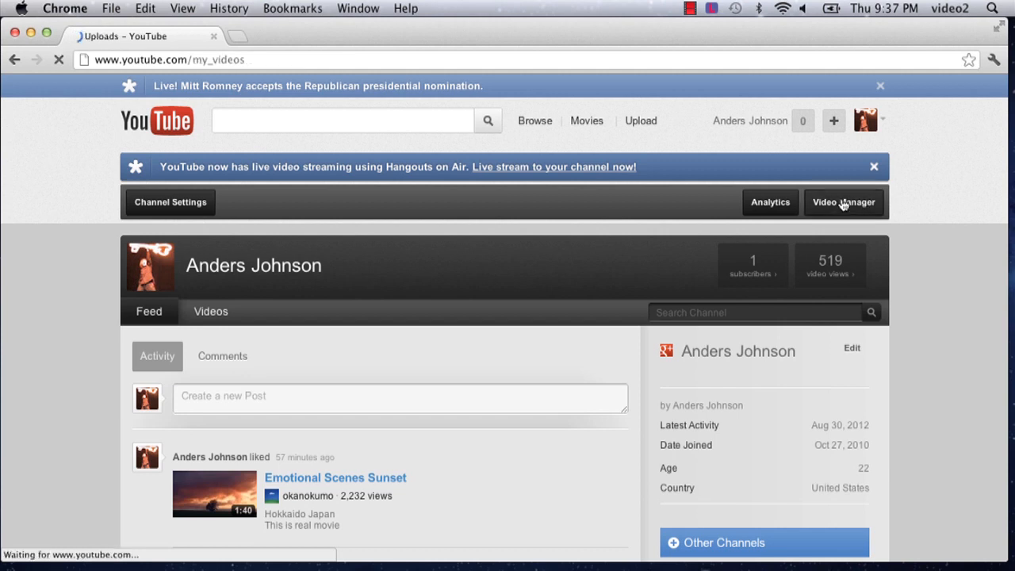
click(843, 202)
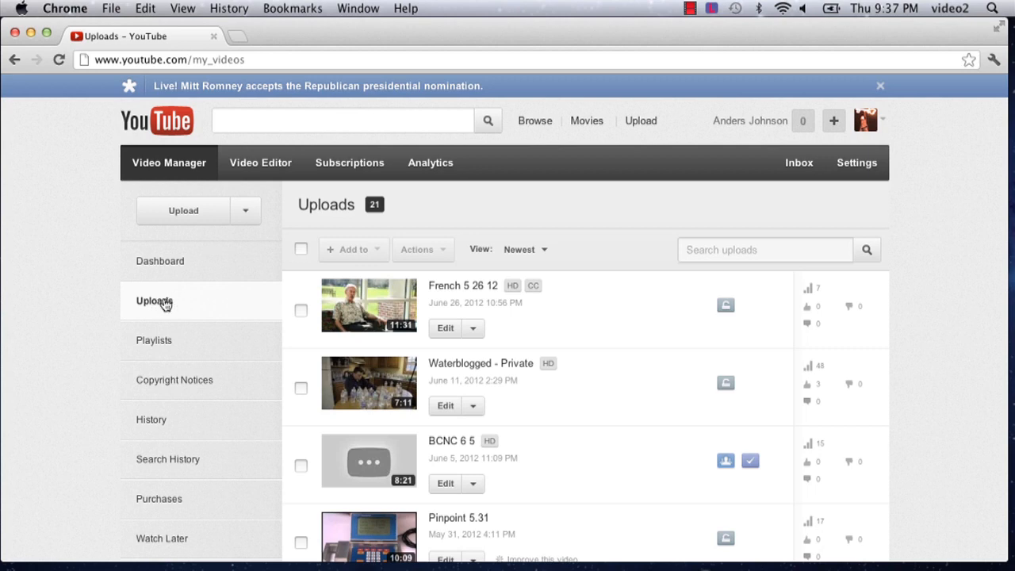
mouse_move(680, 319)
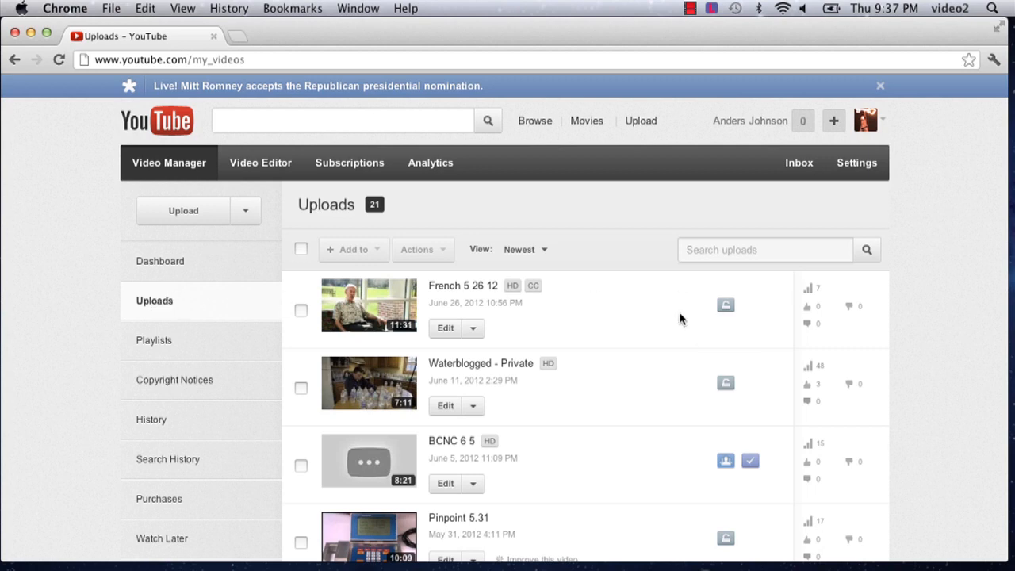
scroll(down, 3)
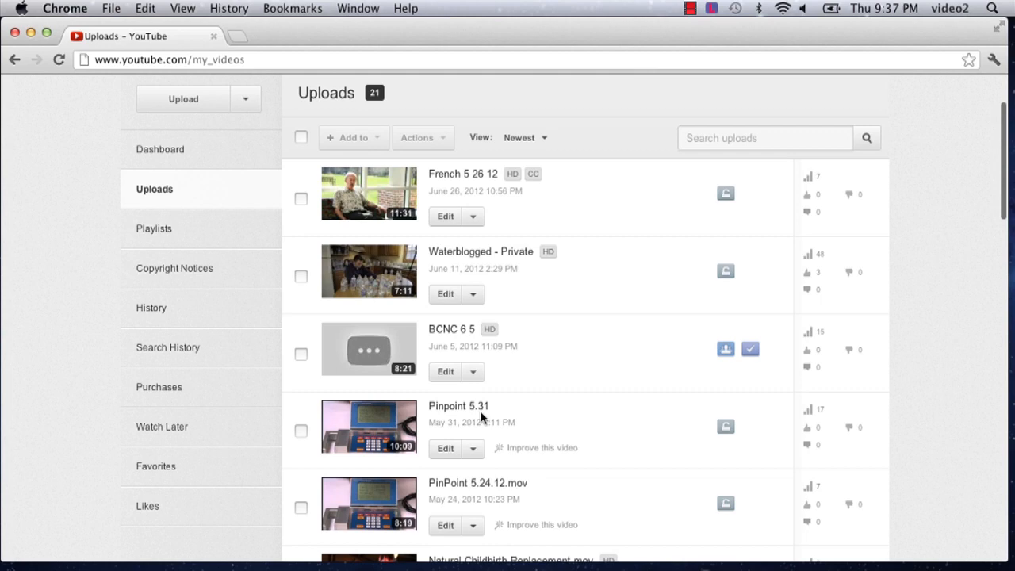
mouse_move(458, 405)
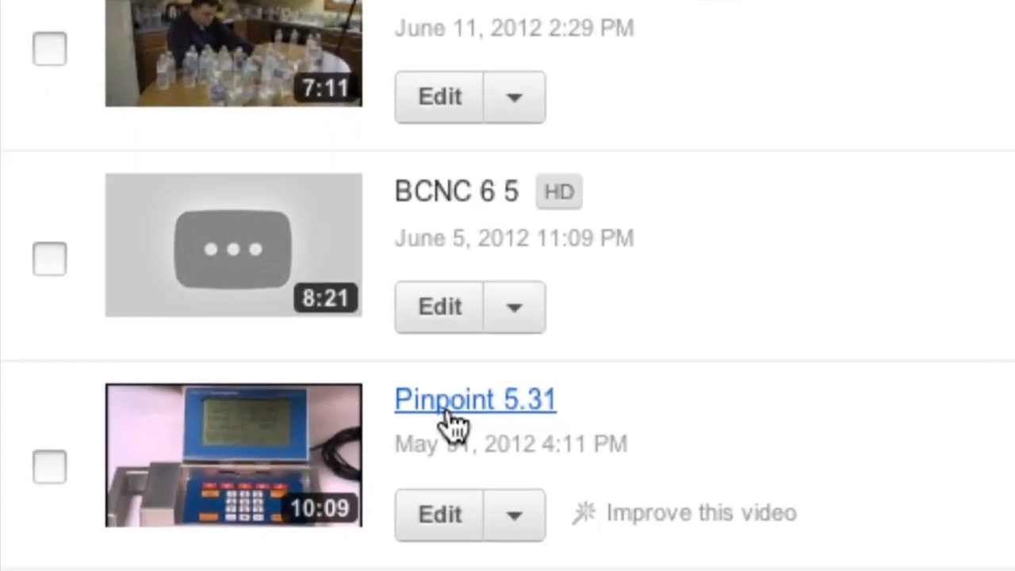
Open Pinpoint 5.31 from the uploads list so its watch page plays
click(475, 399)
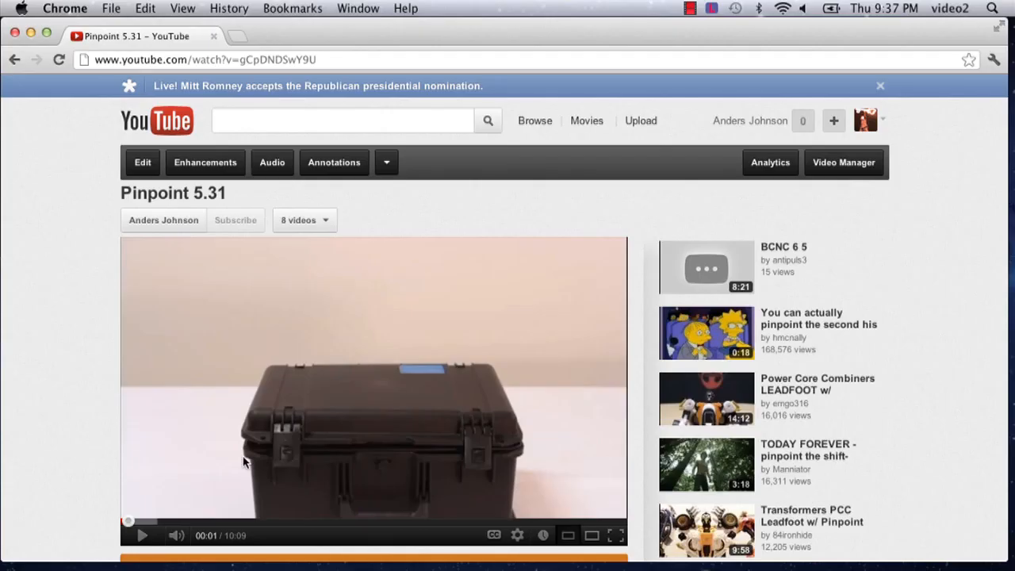
mouse_move(141, 546)
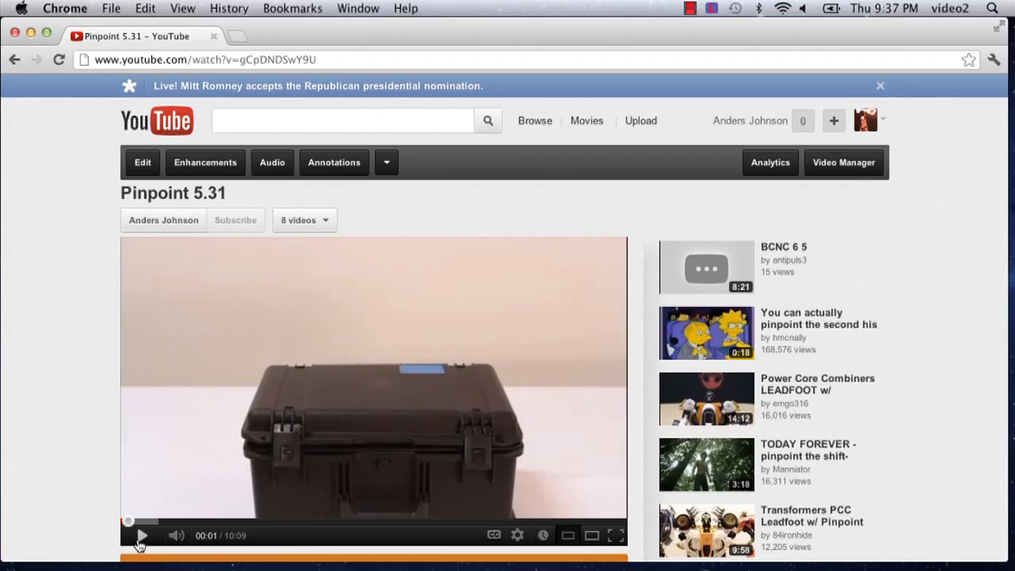
mouse_move(334, 162)
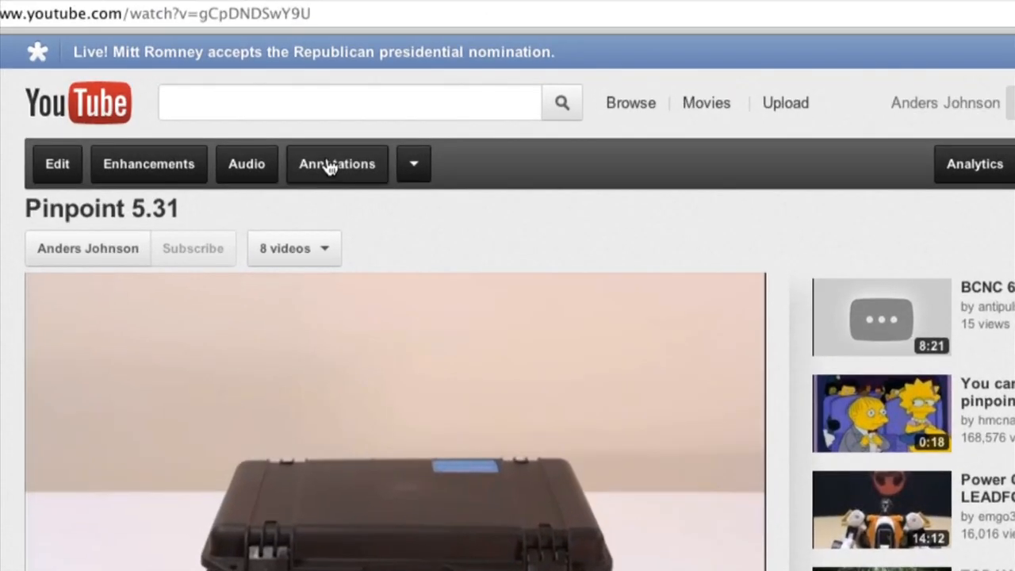
mouse_move(349, 172)
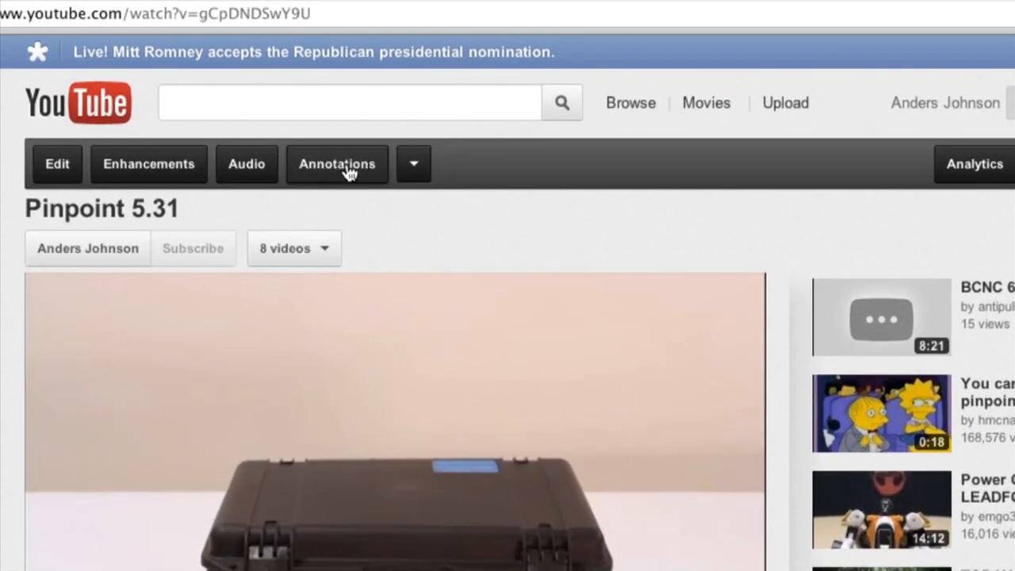
Open the Annotations editor for Pinpoint 5.31 and show the Add annotation type list
click(337, 163)
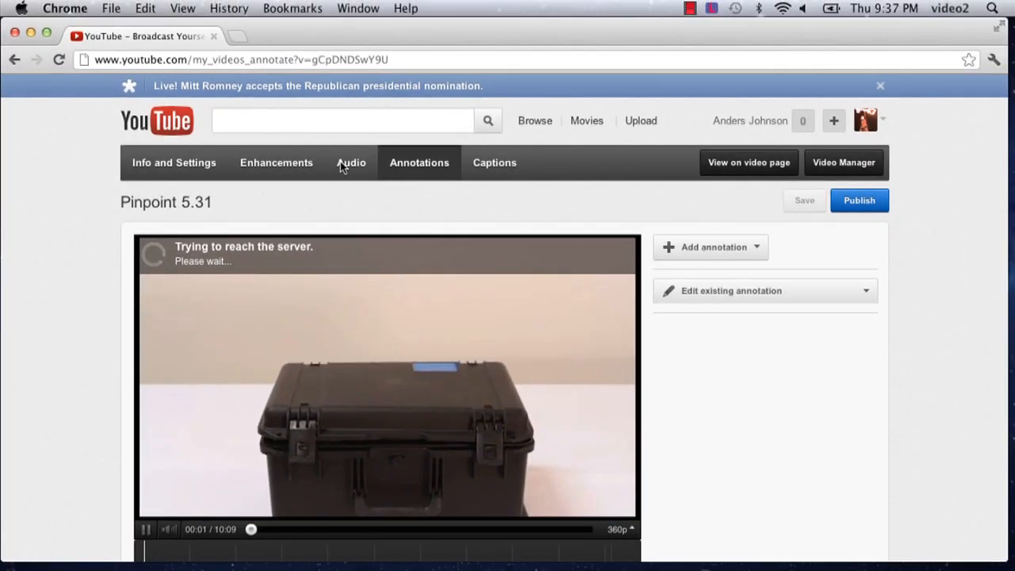
mouse_move(753, 373)
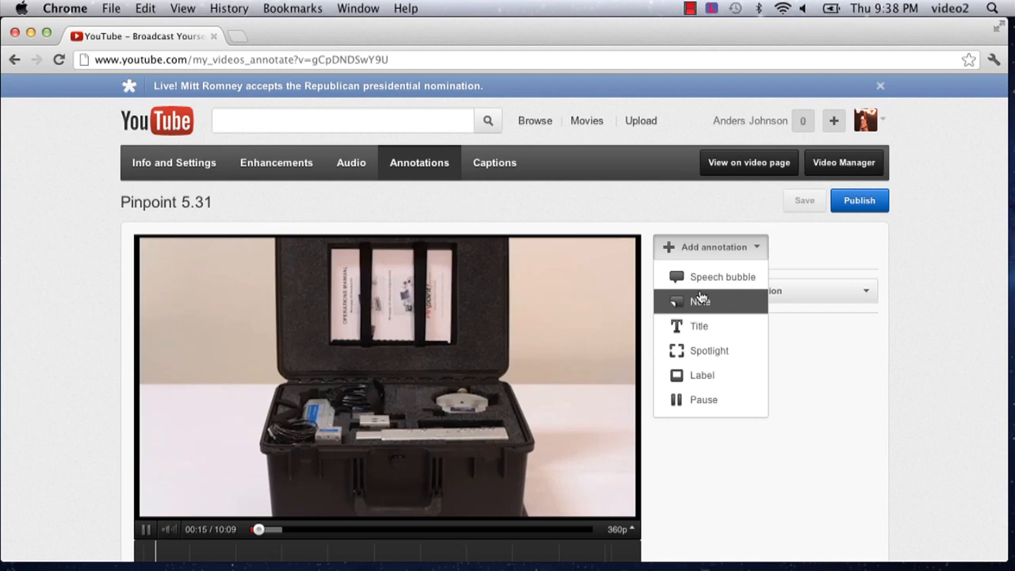
mouse_move(708, 350)
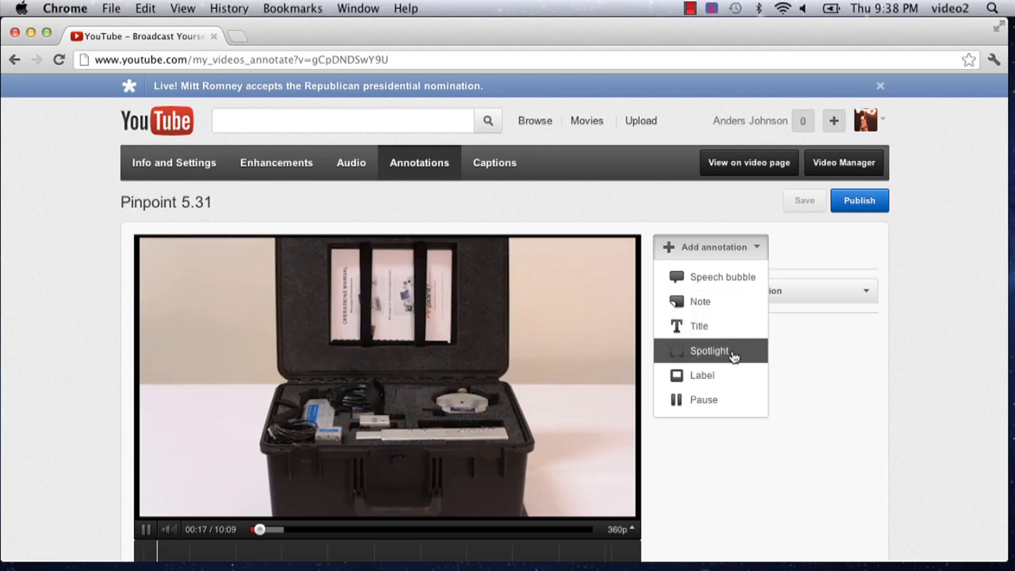
mouse_move(690, 285)
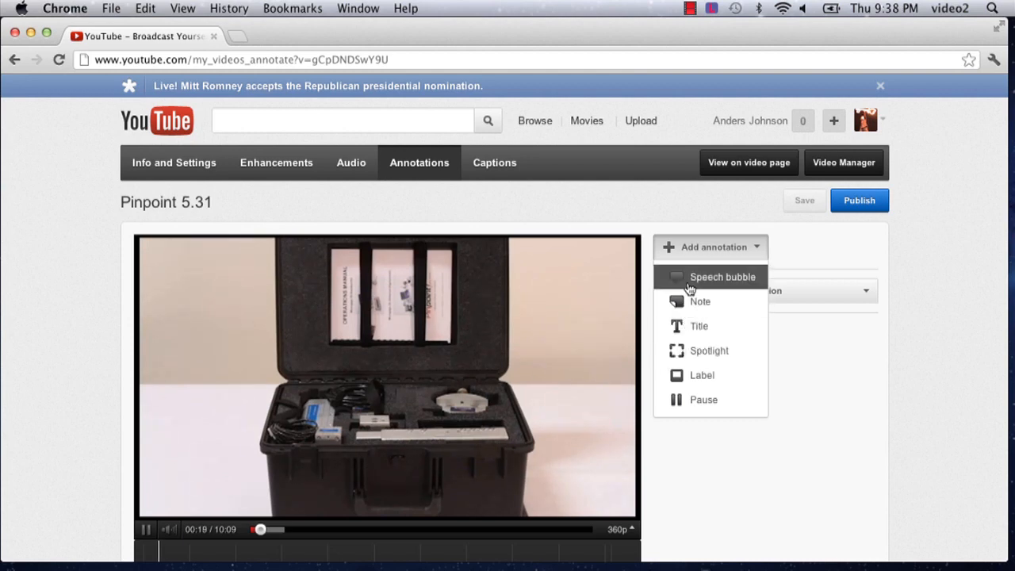
click(147, 529)
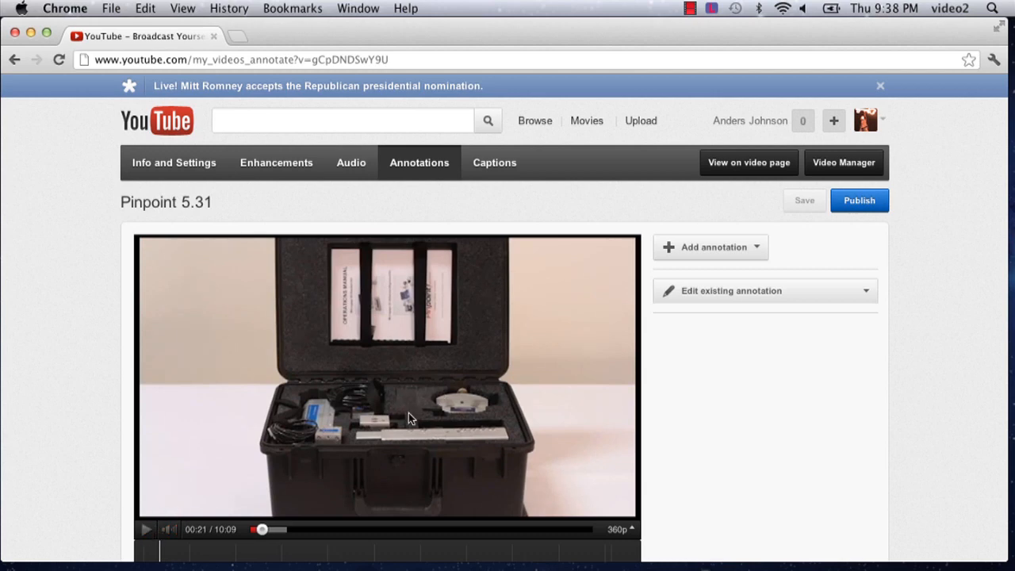
mouse_move(567, 330)
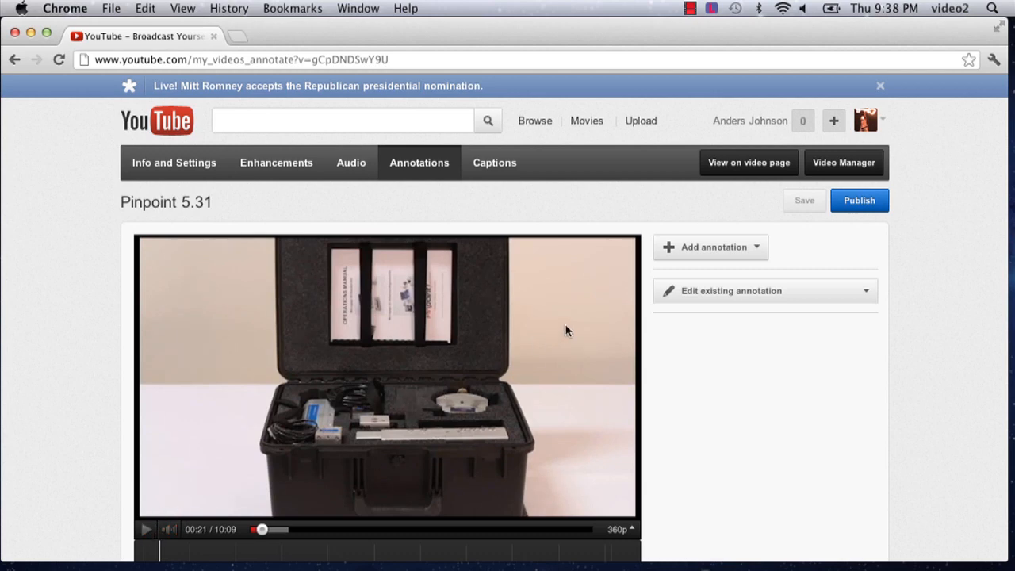
click(710, 246)
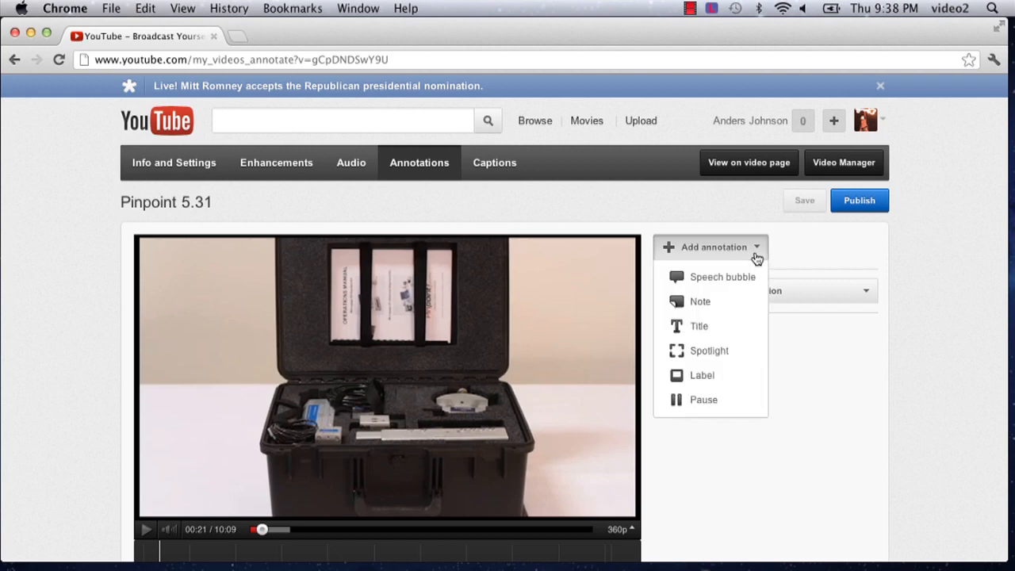
mouse_move(699, 326)
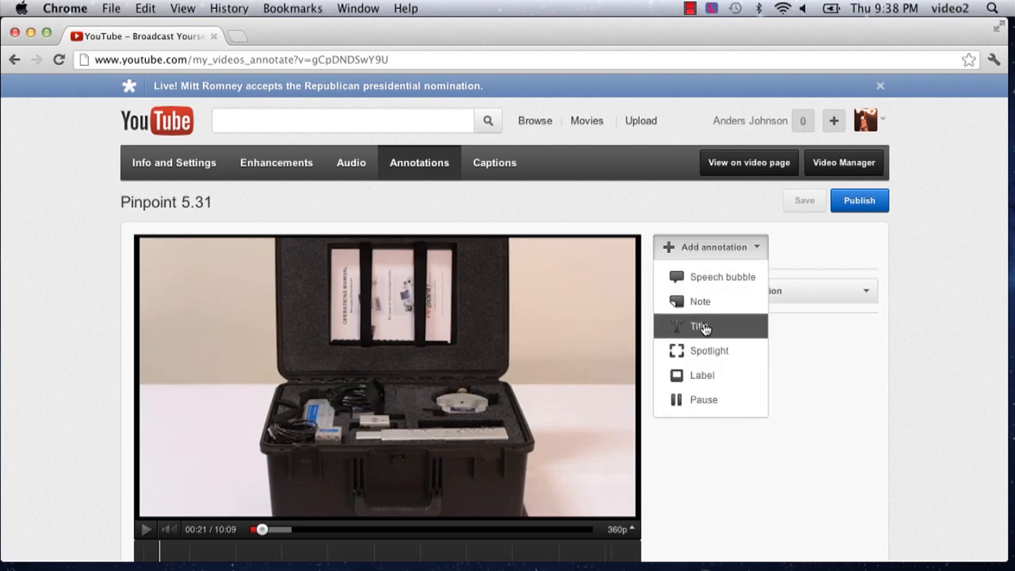
Add a Title annotation at 0:00:20.8, resize its box, and enter 'Text!'
click(698, 326)
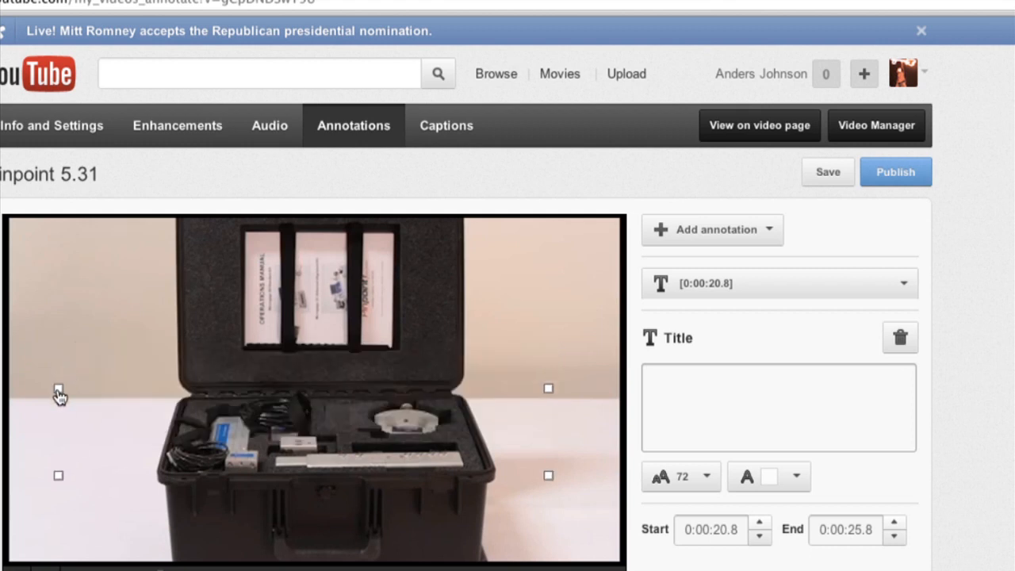
drag(58, 389, 188, 410)
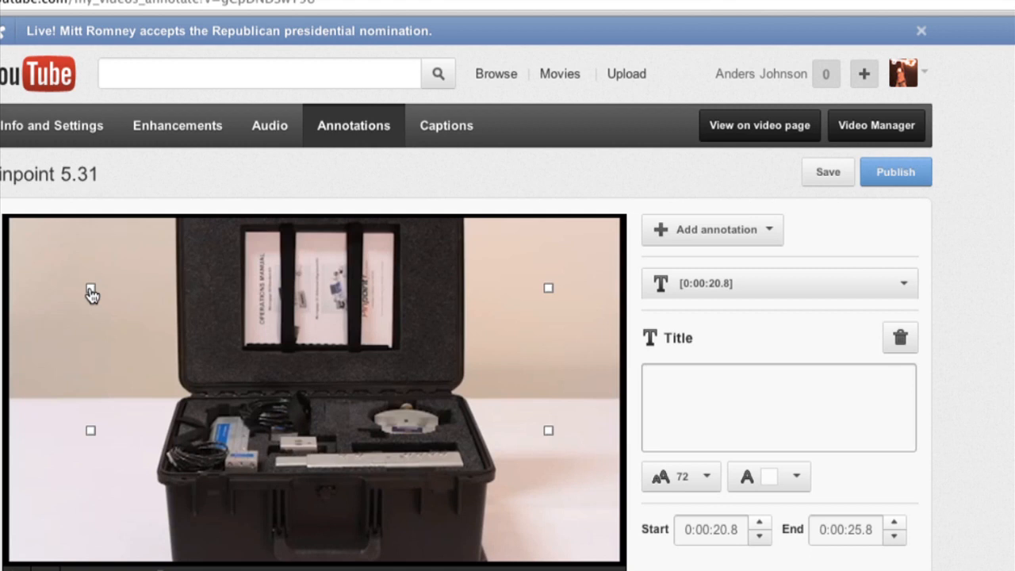
text(Text!)
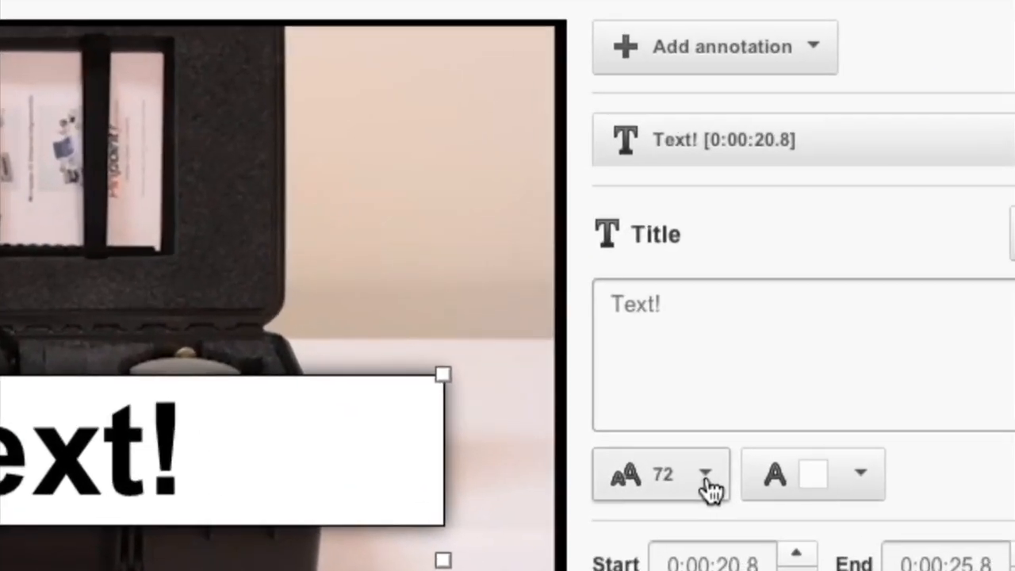
Set the 'Text!' title to 48 pt and drag it near the video's bottom
click(703, 473)
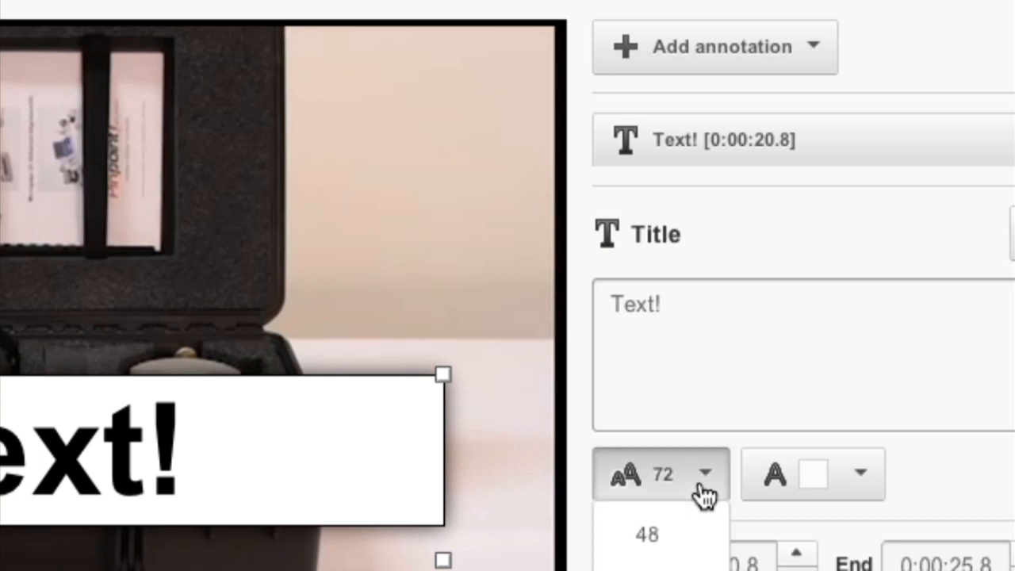
click(648, 533)
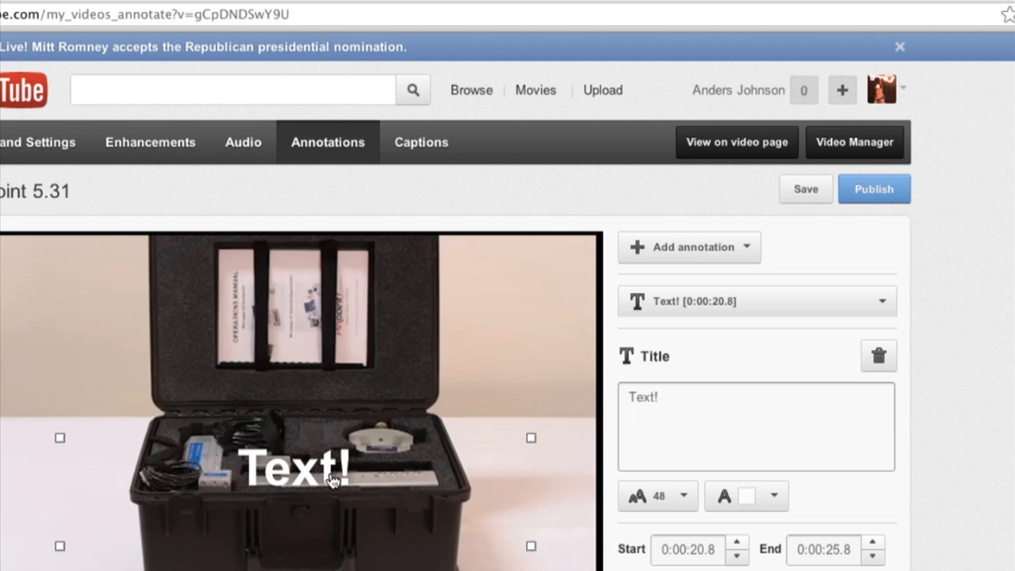
mouse_move(510, 454)
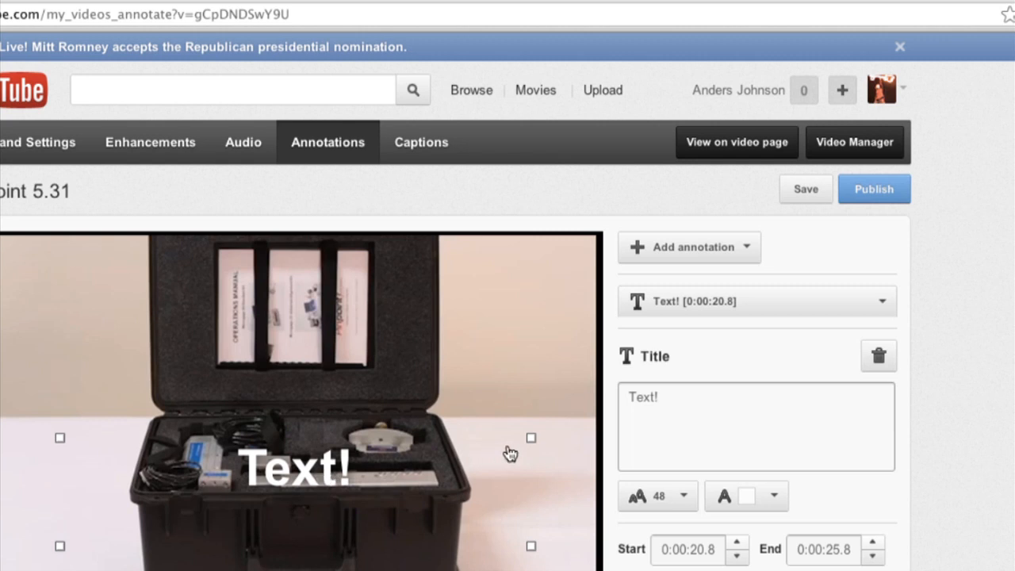
drag(296, 463, 296, 539)
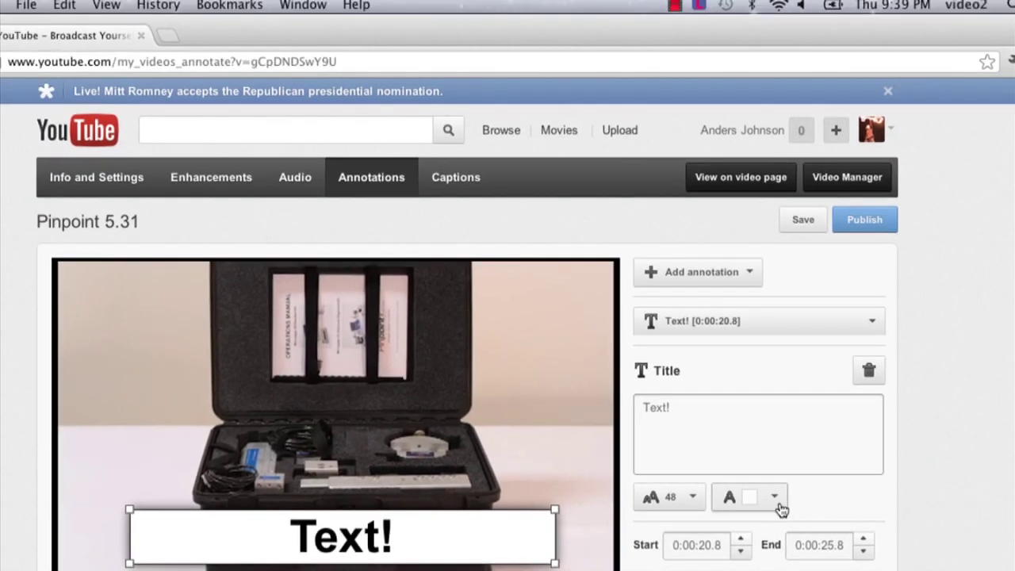
mouse_move(740, 546)
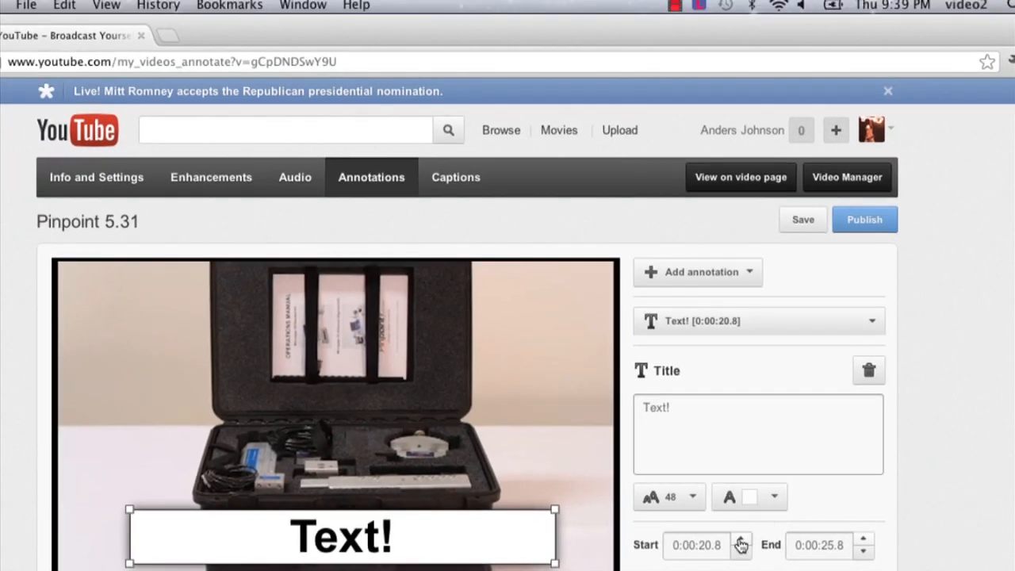